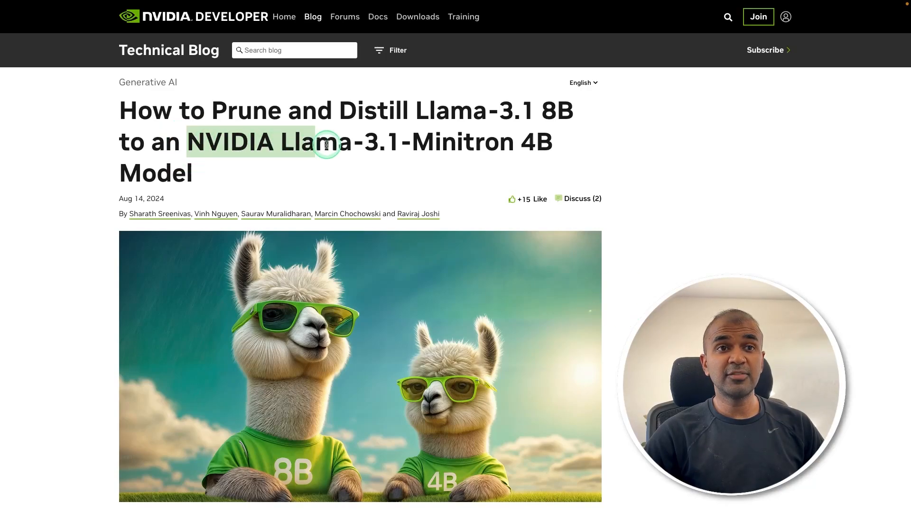
Step: Highlight the Llama-3.1-Minitron 4B model name in the blog post title
{"action": "left_click_drag", "start_coordinate": [326, 144], "coordinate": [550, 145]}
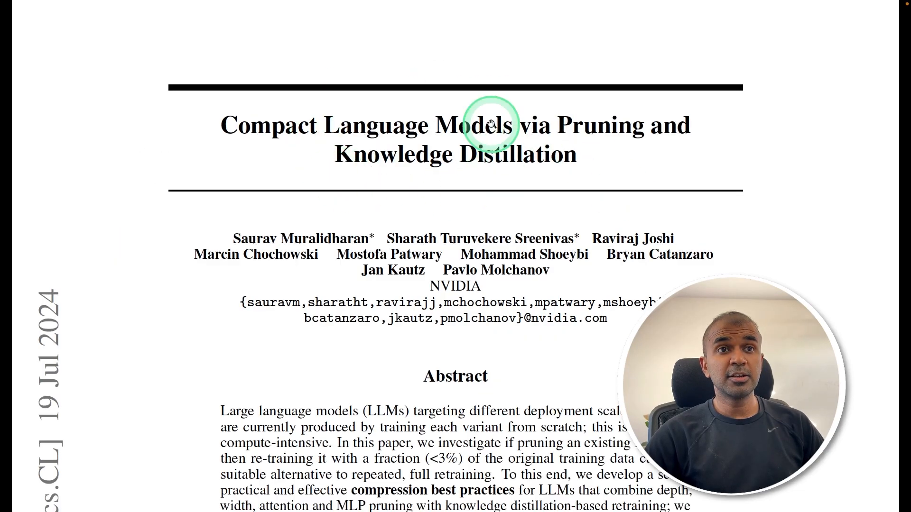
Step: Scroll the arXiv paper through the abstract to the start of the Introduction
{"action": "scroll", "scroll_direction": "down", "scroll_amount": 3}
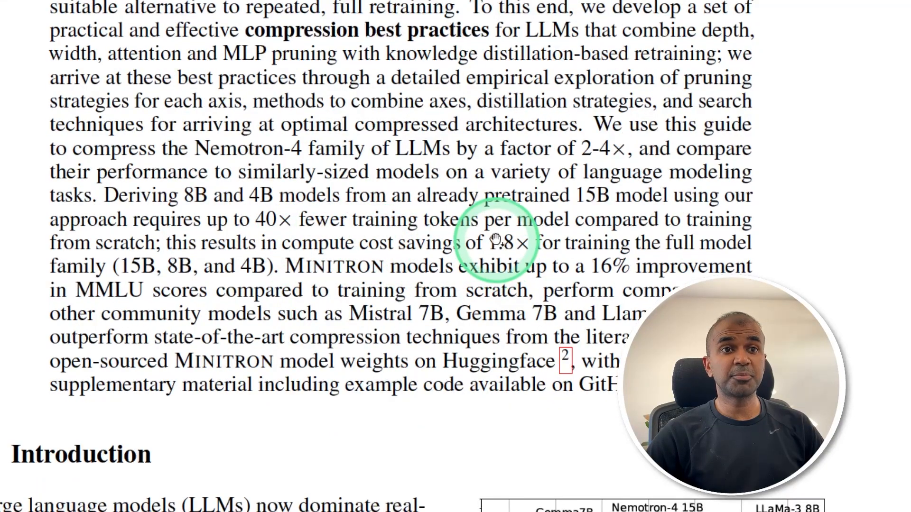
{"action": "scroll", "scroll_direction": "down", "scroll_amount": 3}
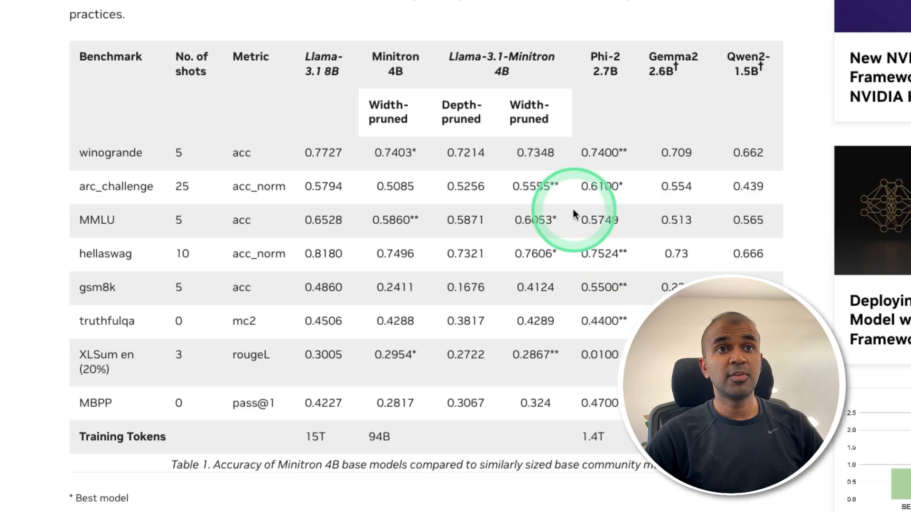
{"action": "mouse_move", "coordinate": [511, 81]}
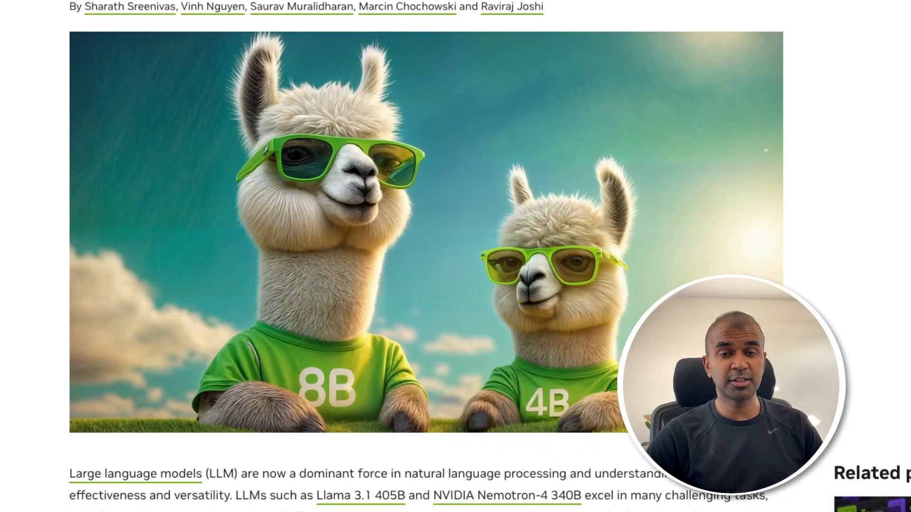
Step: Scroll from the benchmark table to the classical distillation vs. SDG finetuning section
{"action": "scroll", "scroll_direction": "down", "scroll_amount": 3}
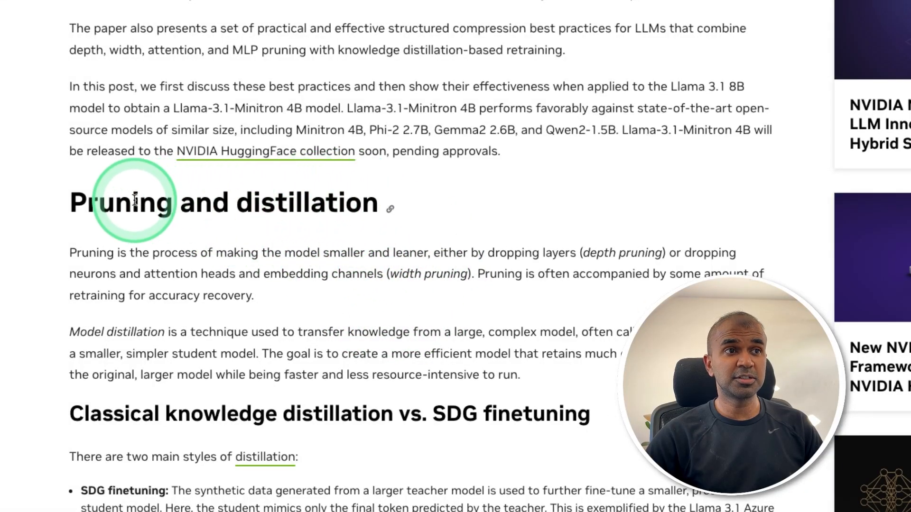
{"action": "scroll", "scroll_direction": "down", "scroll_amount": 3}
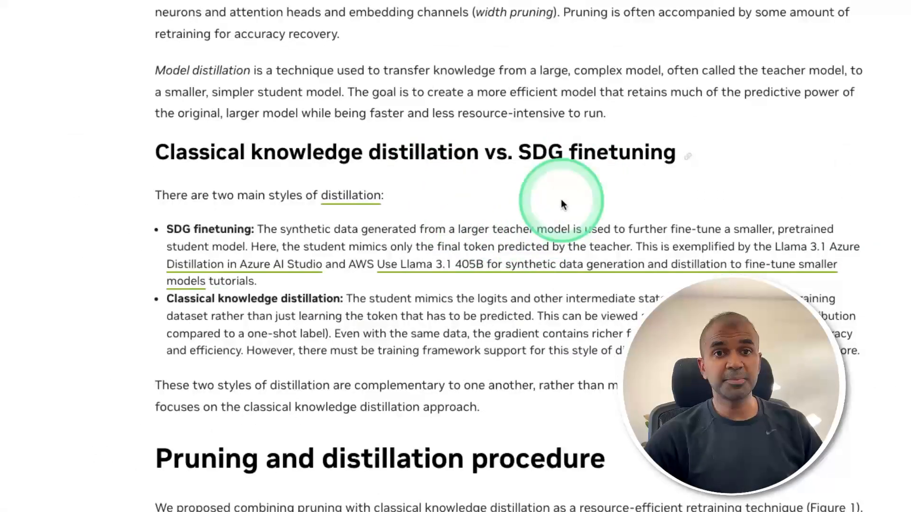
{"action": "mouse_move", "coordinate": [454, 289]}
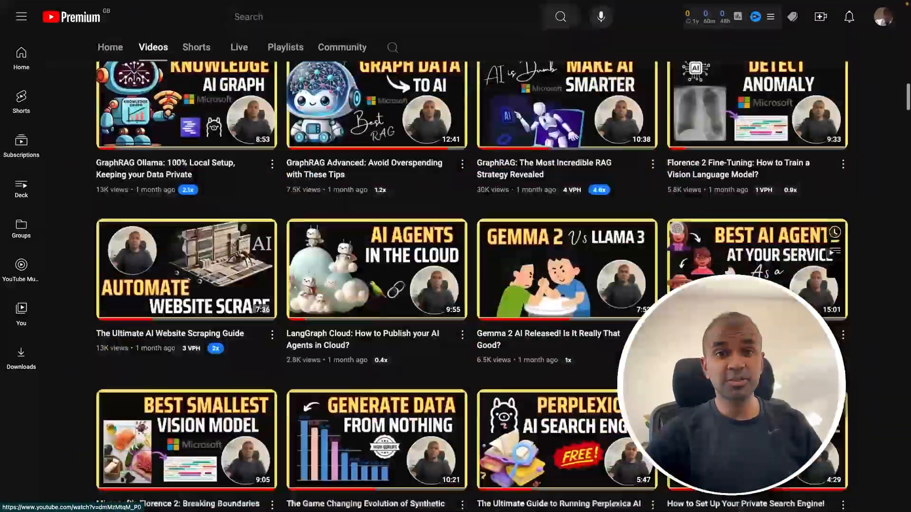
Step: Scroll the YouTube channel's Videos page through the grid of AI tutorials
{"action": "scroll", "scroll_direction": "down", "scroll_amount": 3}
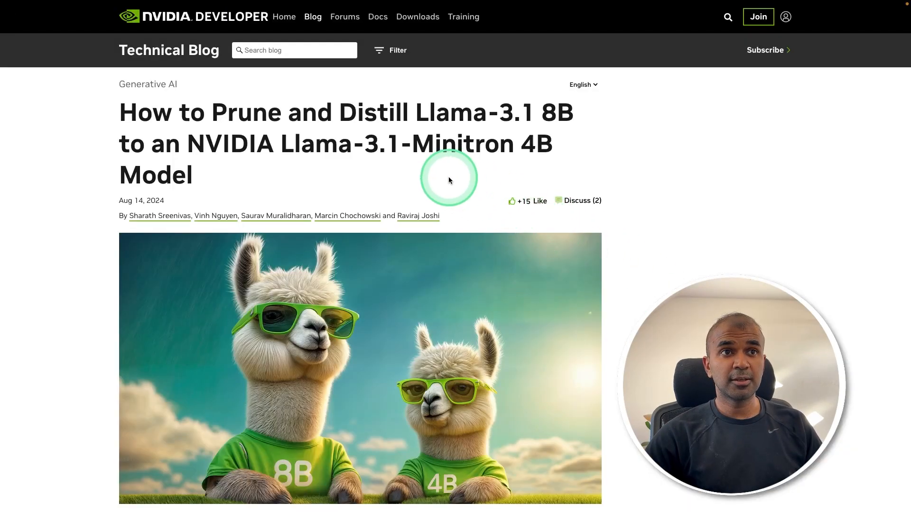
Step: Highlight 'Llama-3.1-Minitron 4B' in the title and scroll to the architecture diagram
{"action": "left_click_drag", "start_coordinate": [416, 113], "coordinate": [573, 113]}
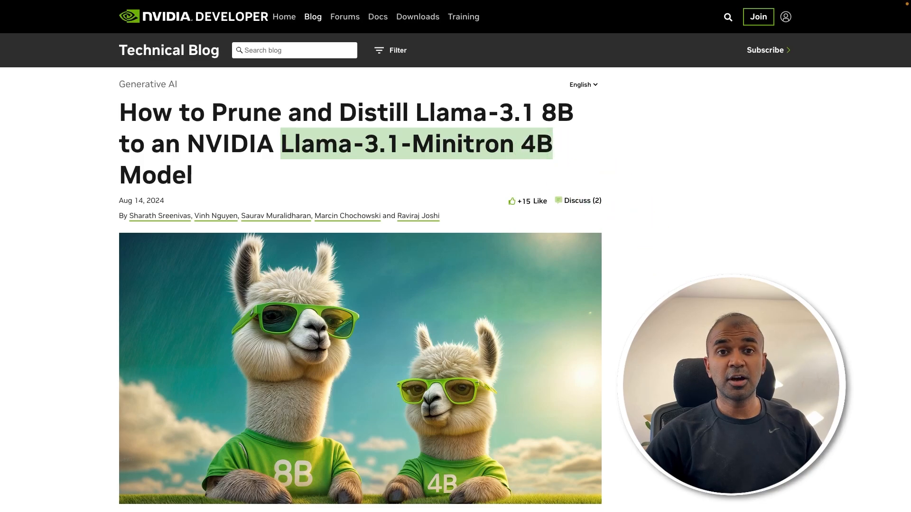
{"action": "scroll", "scroll_direction": "down", "scroll_amount": 3}
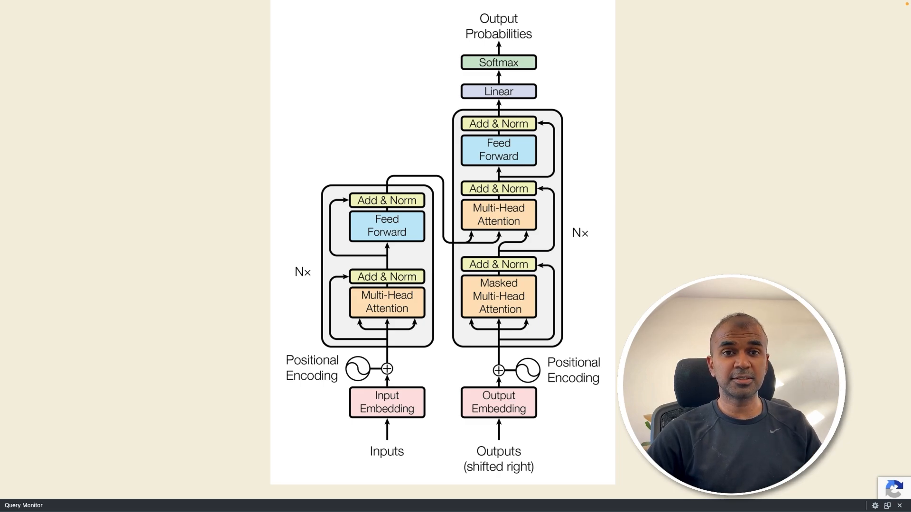
{"action": "left_click", "coordinate": [570, 292]}
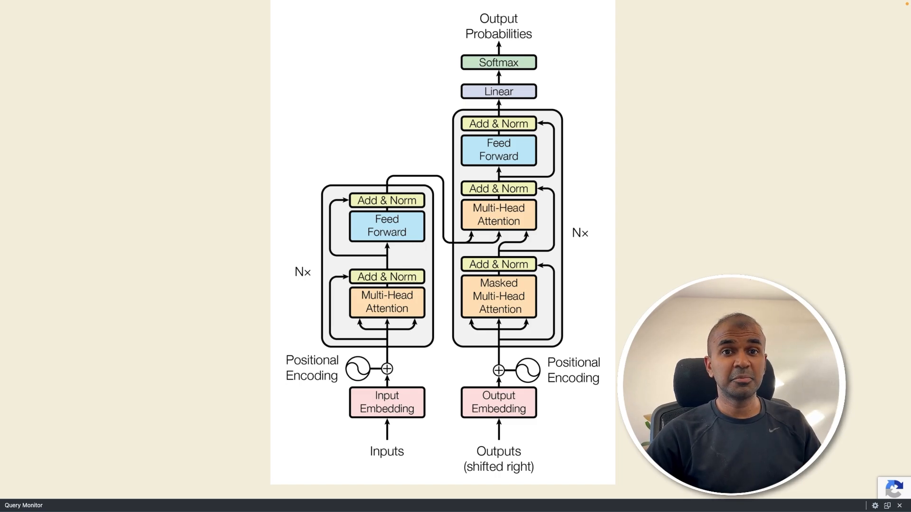
{"action": "left_click", "coordinate": [491, 258]}
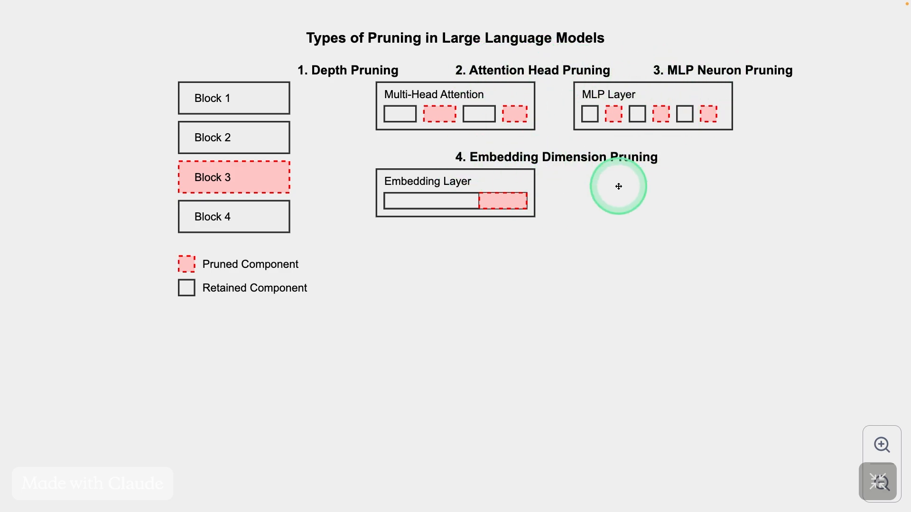
{"action": "mouse_move", "coordinate": [539, 66]}
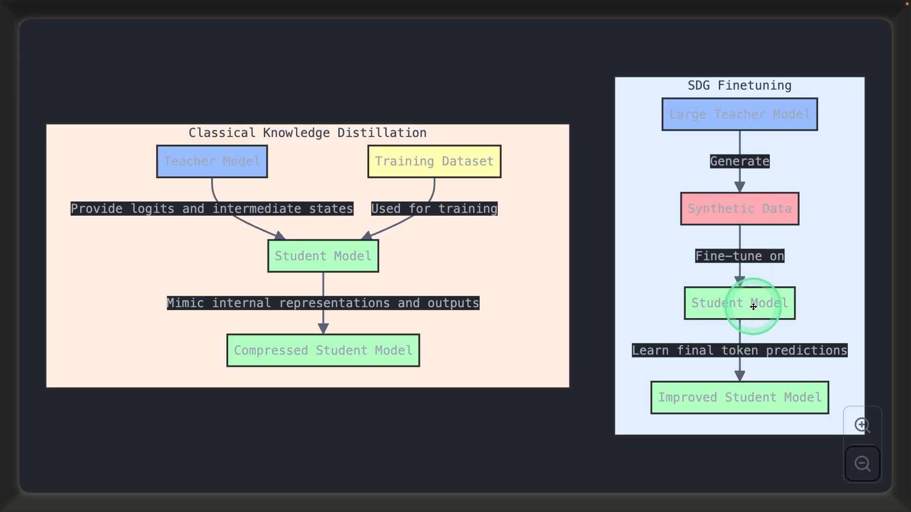
{"action": "mouse_move", "coordinate": [706, 97]}
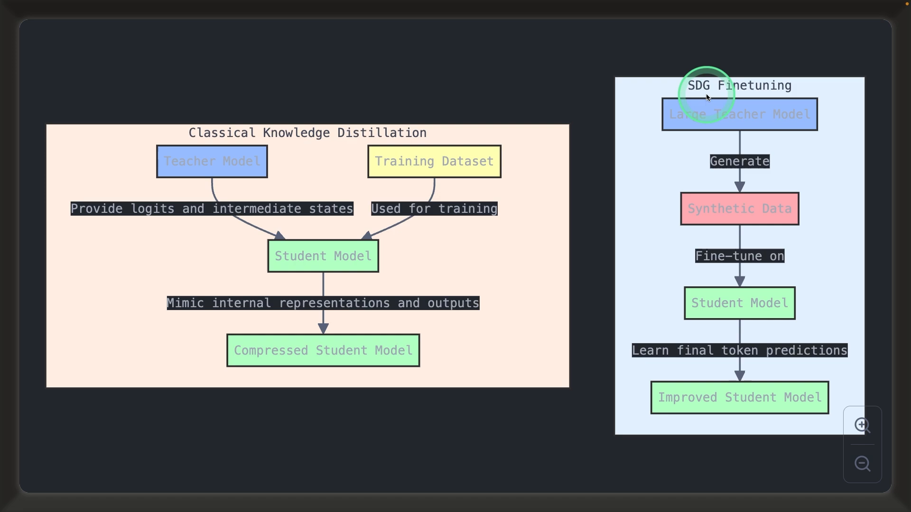
{"action": "mouse_move", "coordinate": [415, 123]}
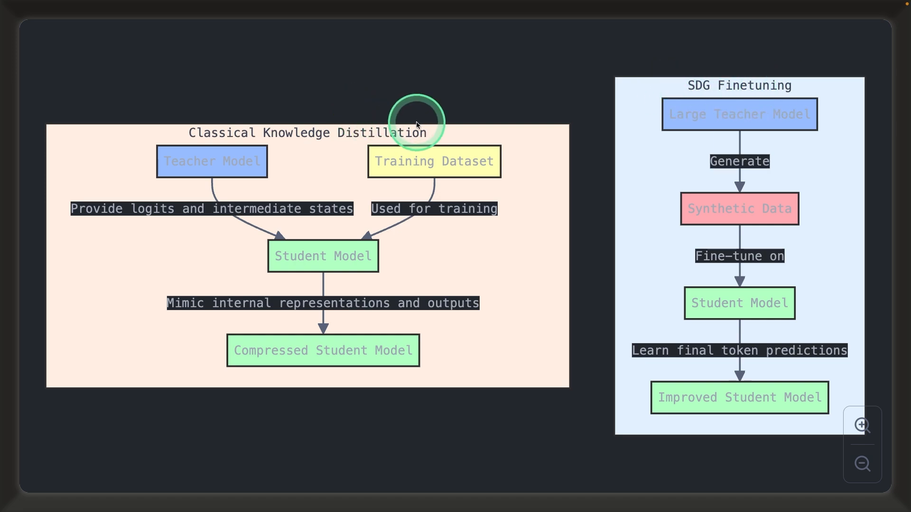
{"action": "mouse_move", "coordinate": [413, 168]}
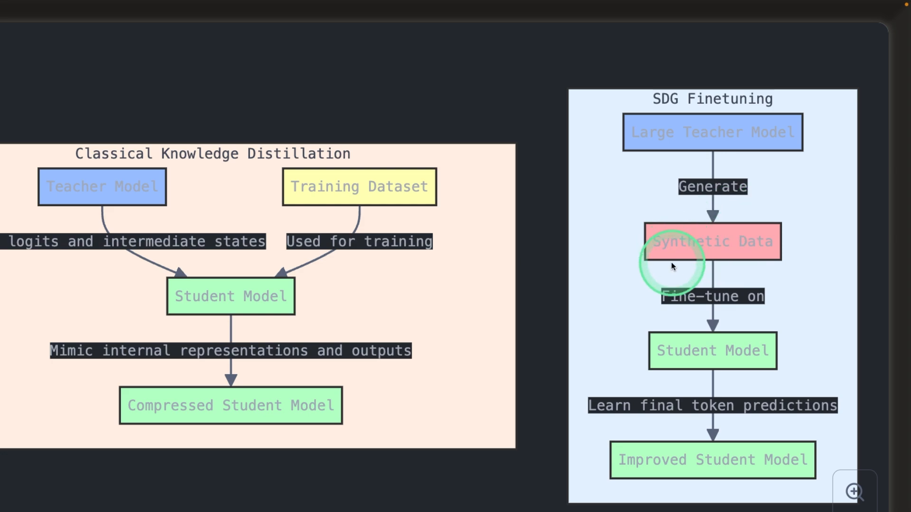
{"action": "mouse_move", "coordinate": [740, 361]}
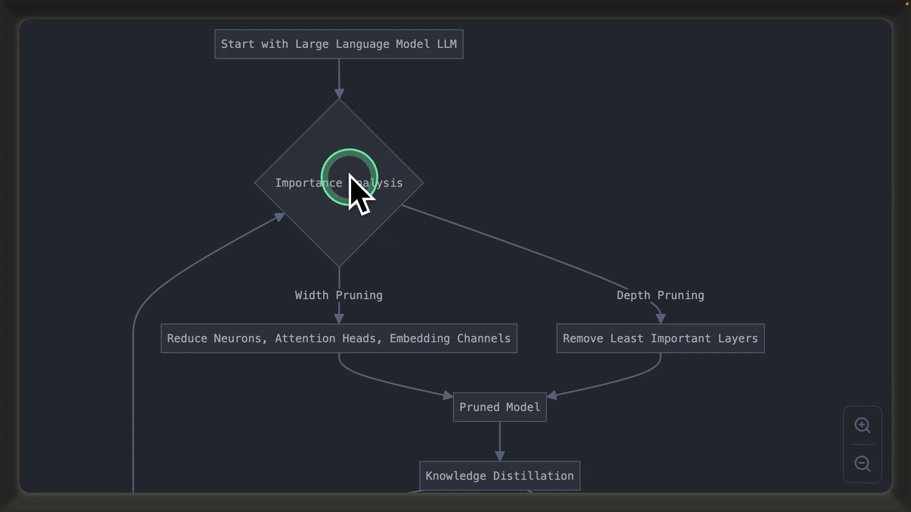
Step: Scroll the pruning-distillation flowchart from Importance Analysis down to Final Compact Model
{"action": "scroll", "scroll_direction": "down", "scroll_amount": 3}
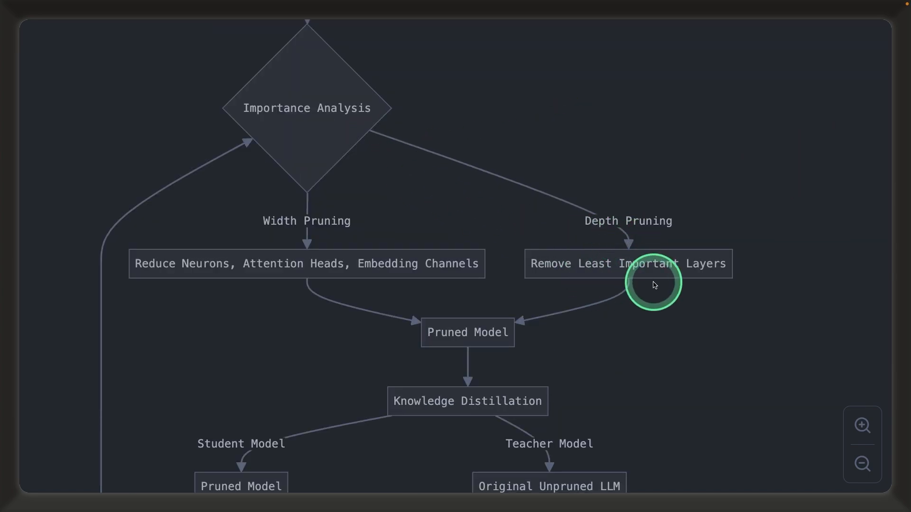
{"action": "mouse_move", "coordinate": [396, 265]}
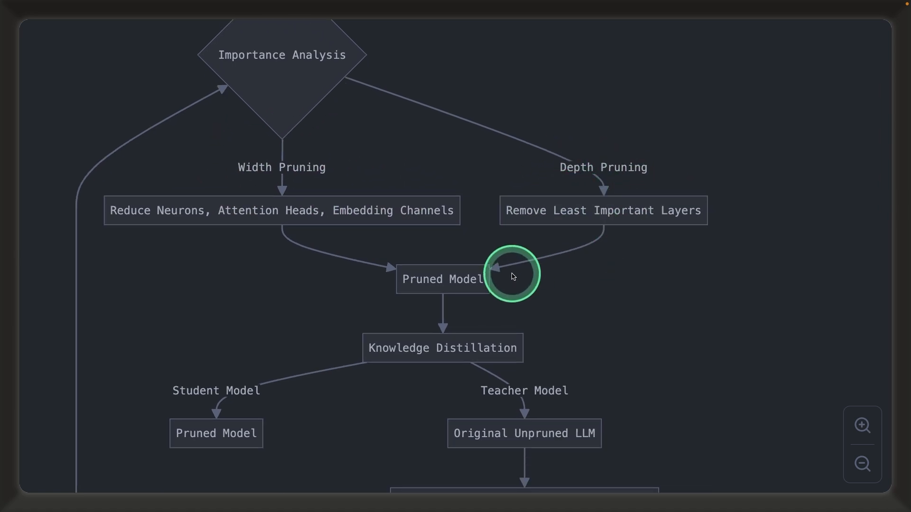
{"action": "scroll", "scroll_direction": "down", "scroll_amount": 3}
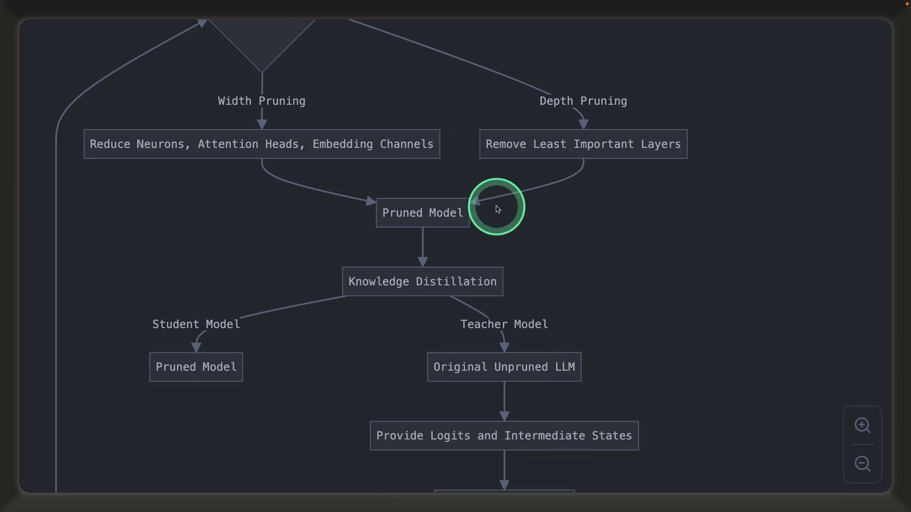
{"action": "mouse_move", "coordinate": [372, 268]}
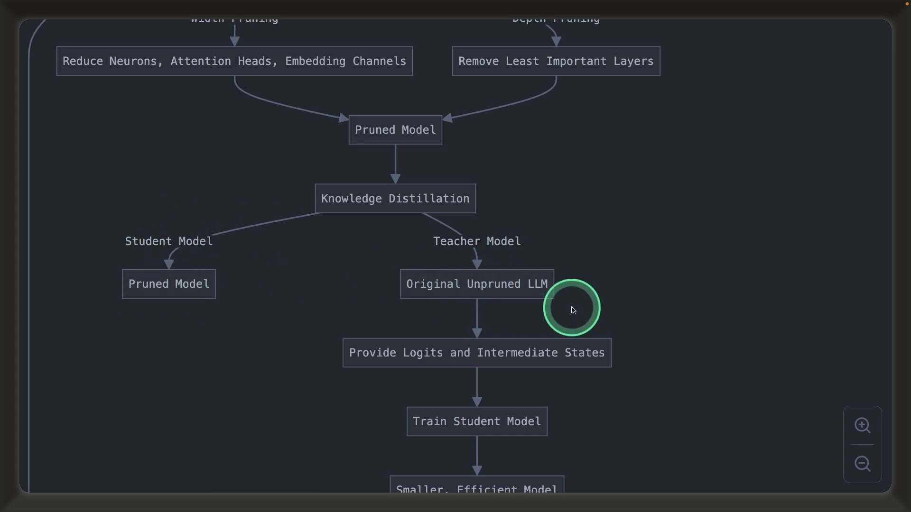
{"action": "scroll", "scroll_direction": "down", "scroll_amount": 3}
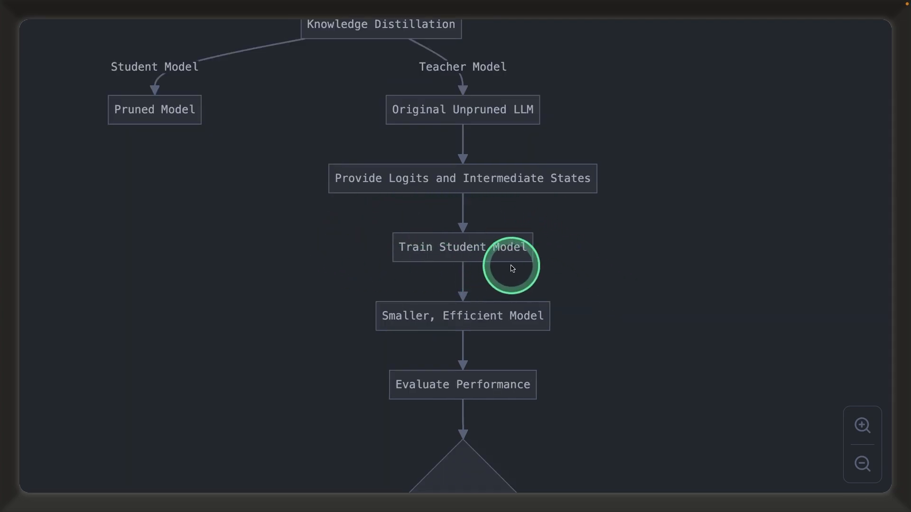
{"action": "scroll", "scroll_direction": "down", "scroll_amount": 3}
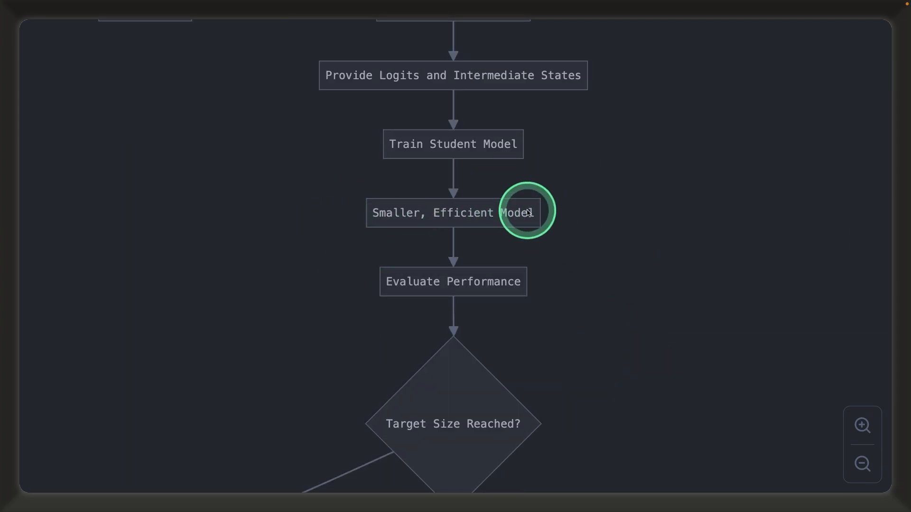
{"action": "scroll", "scroll_direction": "down", "scroll_amount": 3}
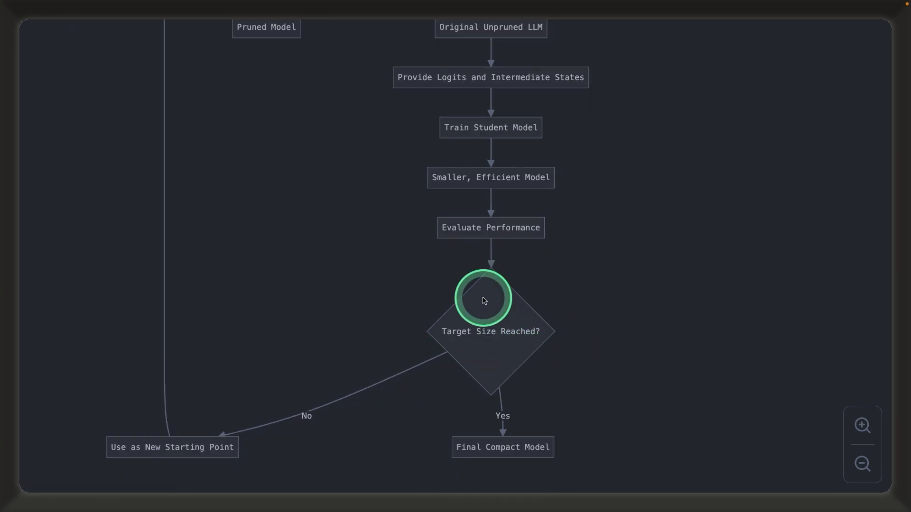
{"action": "mouse_move", "coordinate": [443, 453]}
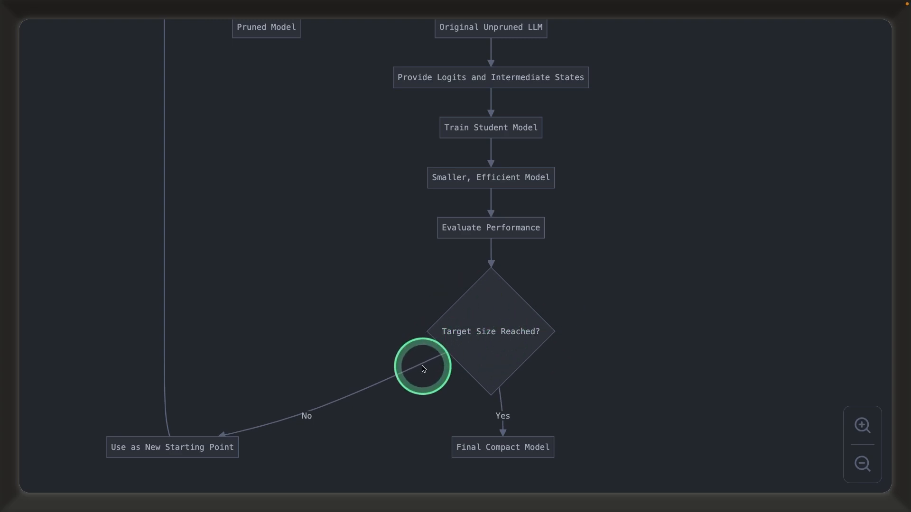
{"action": "scroll", "scroll_direction": "down", "scroll_amount": 3}
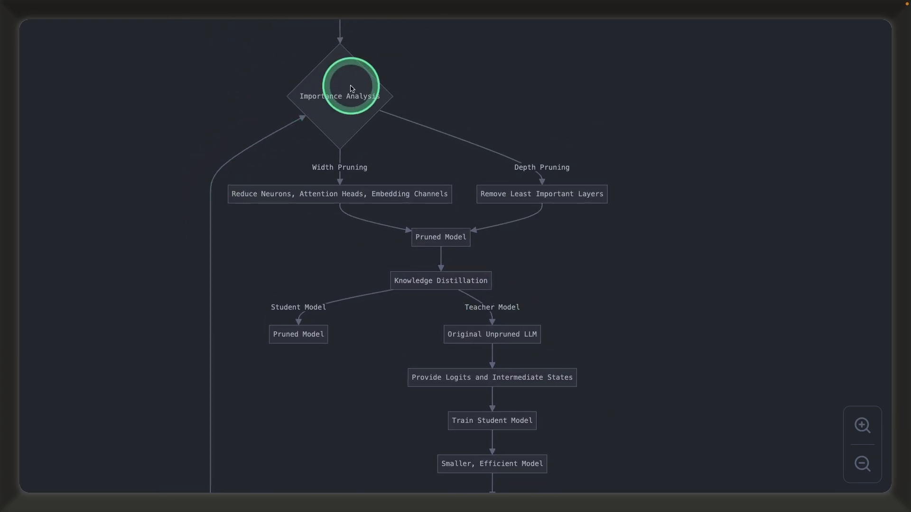
{"action": "mouse_move", "coordinate": [363, 139]}
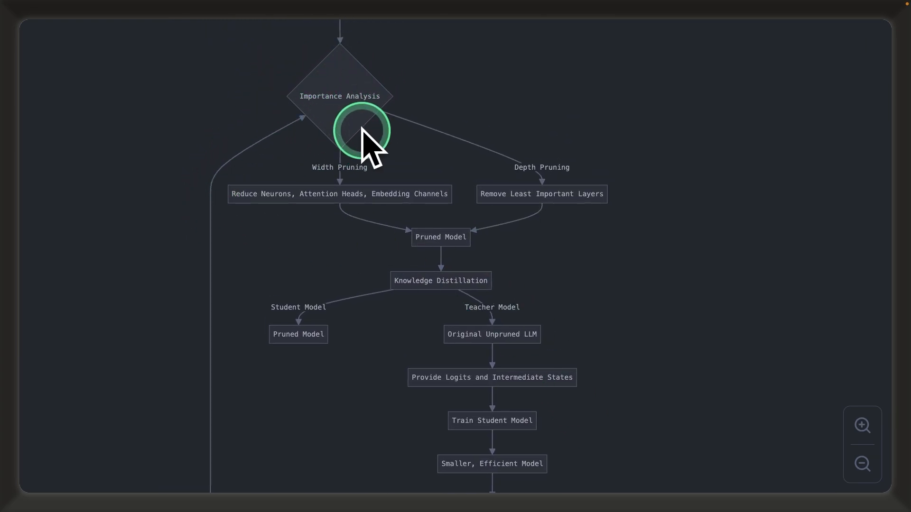